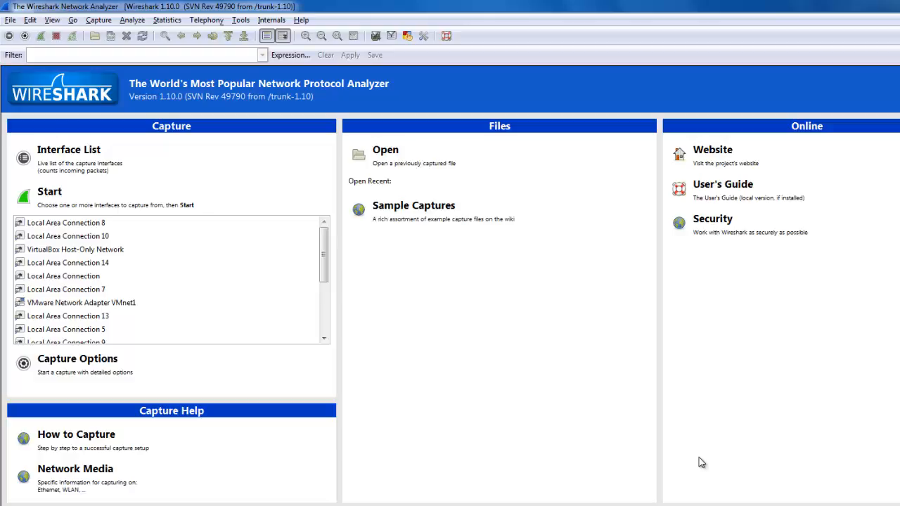
pyautogui.moveTo(551, 393)
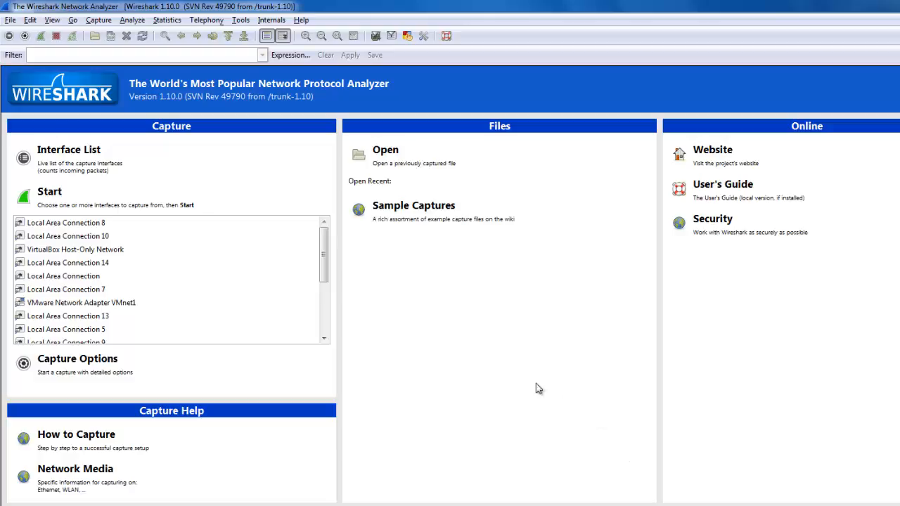
# - Scroll the start page, then open the Edit menu to reach Preferences
pyautogui.scroll(-3)
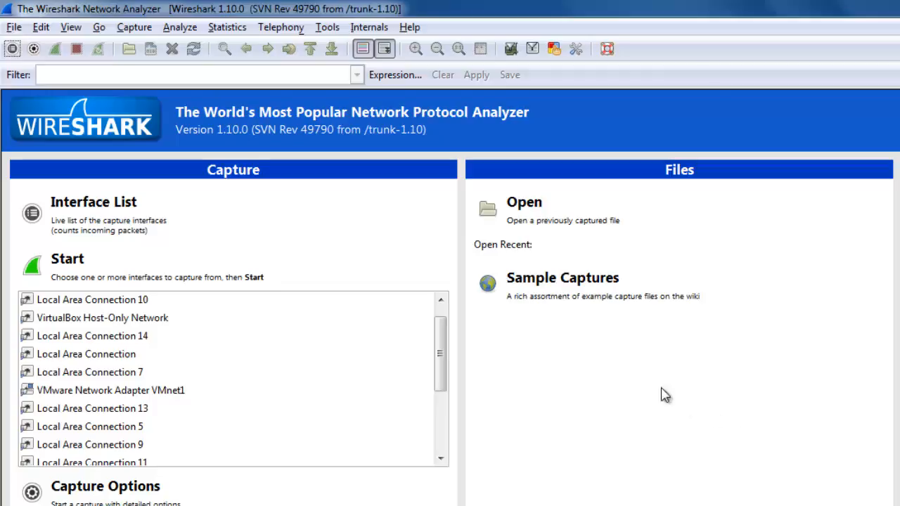
pyautogui.click(44, 28)
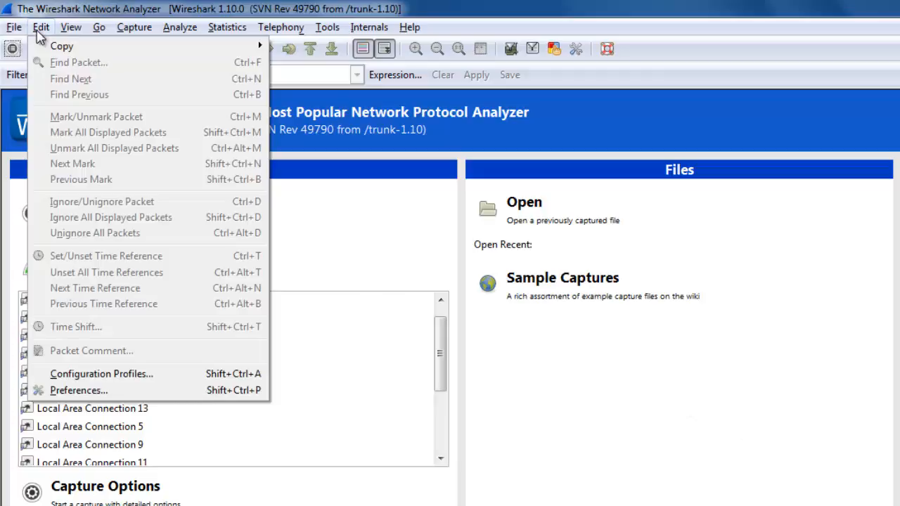
pyautogui.moveTo(70, 393)
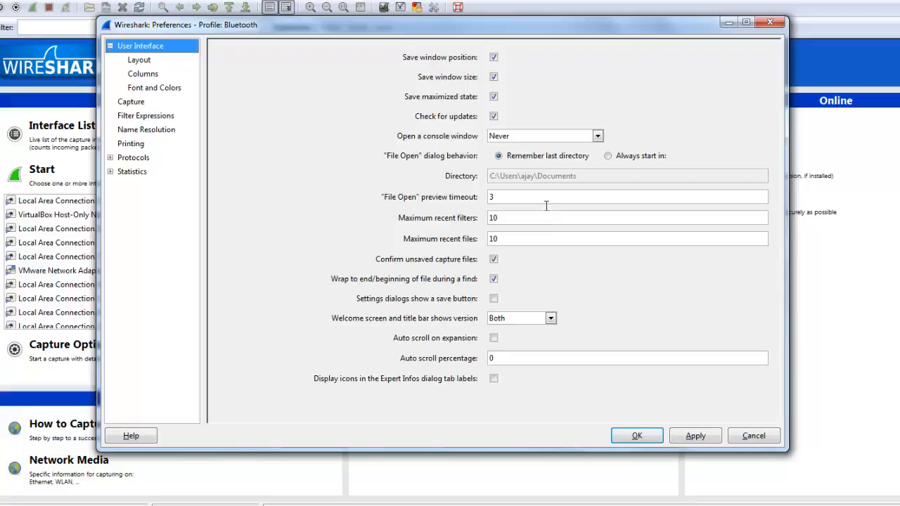
pyautogui.moveTo(148, 62)
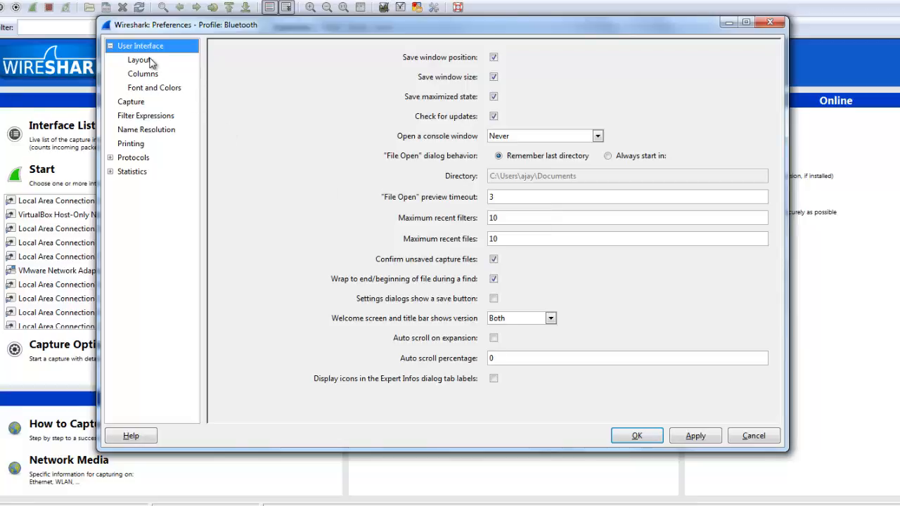
# - Browse the Layout, Capture, Filter Expressions and Name Resolution preference pages
pyautogui.click(139, 60)
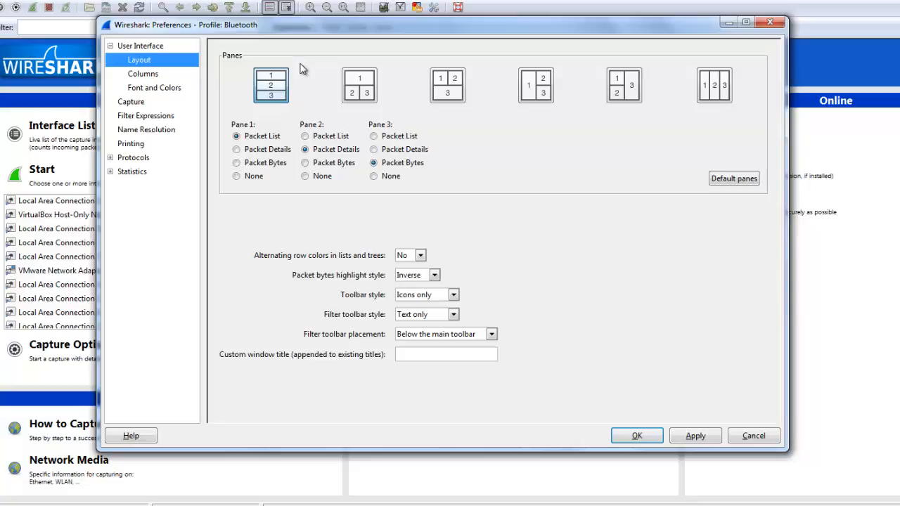
pyautogui.moveTo(695, 87)
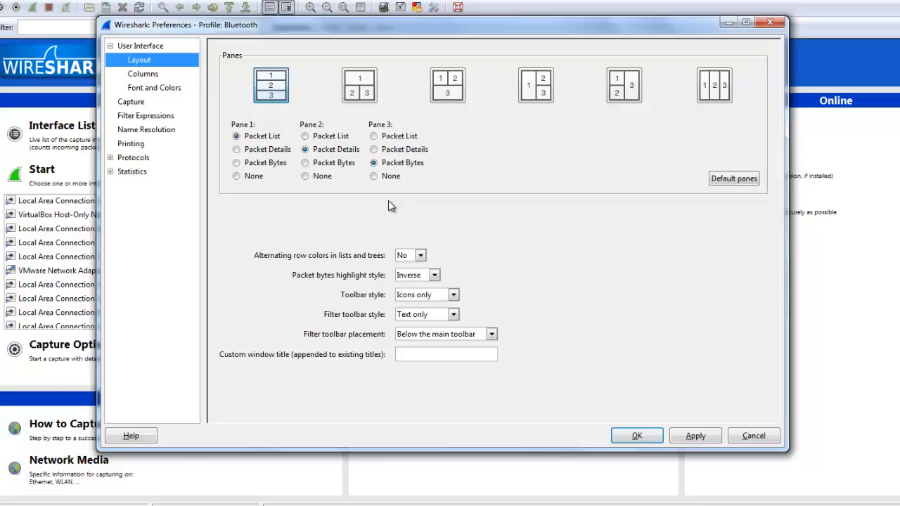
pyautogui.click(131, 102)
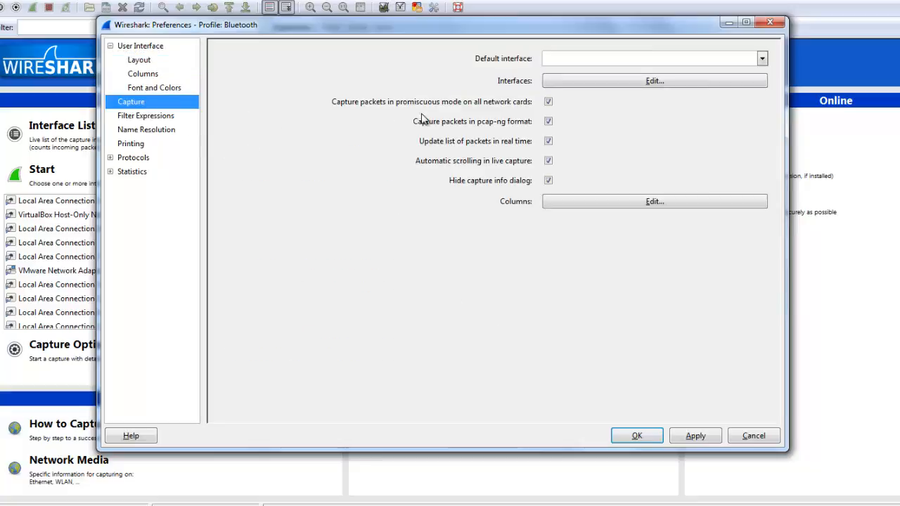
pyautogui.moveTo(166, 121)
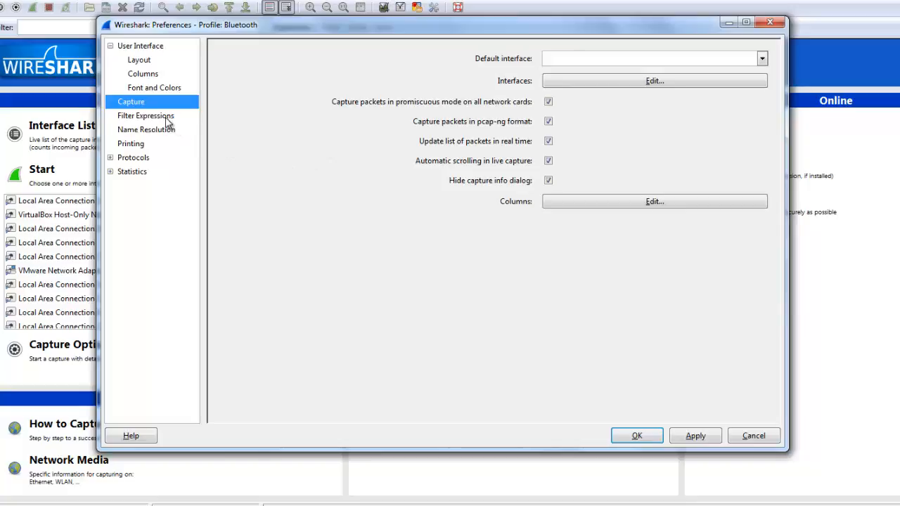
pyautogui.click(145, 116)
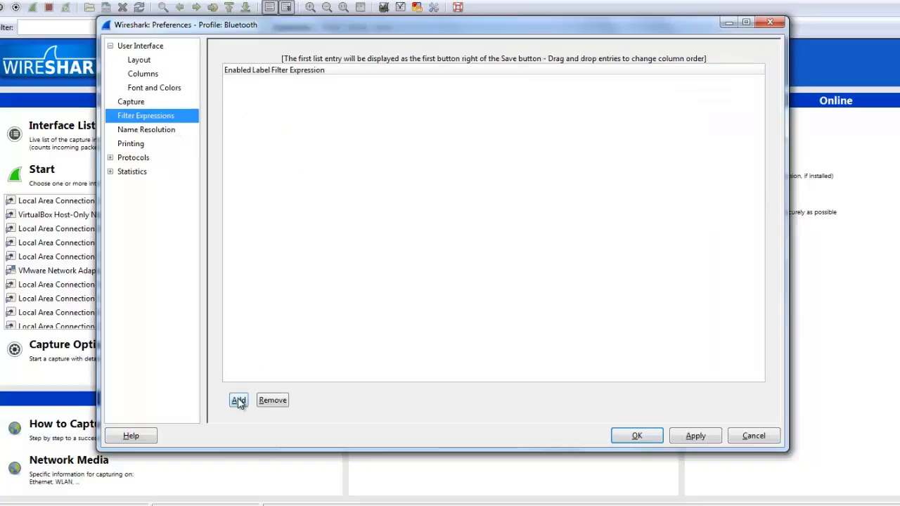
pyautogui.moveTo(240, 402)
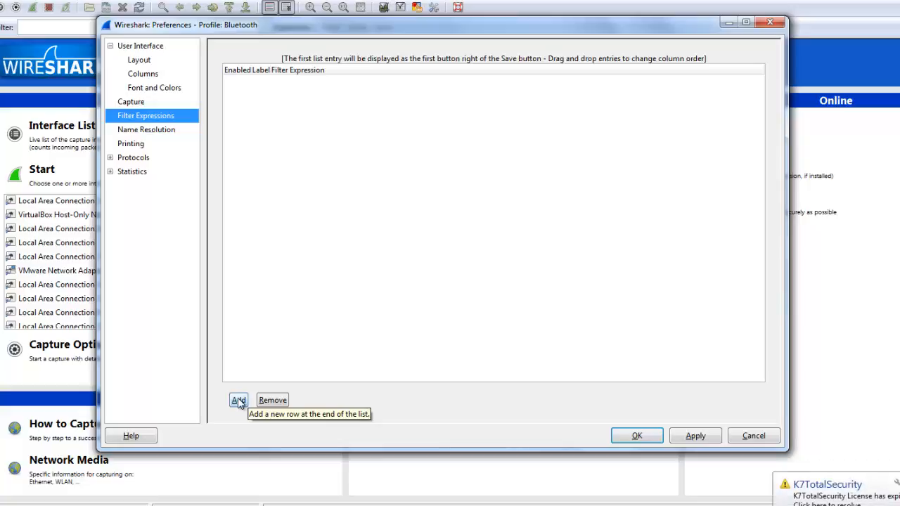
pyautogui.click(146, 130)
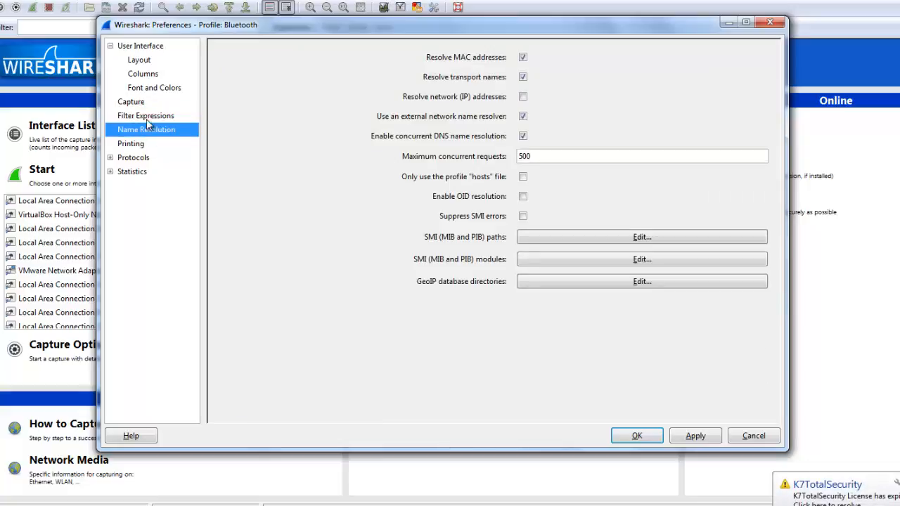
# - View the Font and Colors page, then the packet list Columns page
pyautogui.click(153, 87)
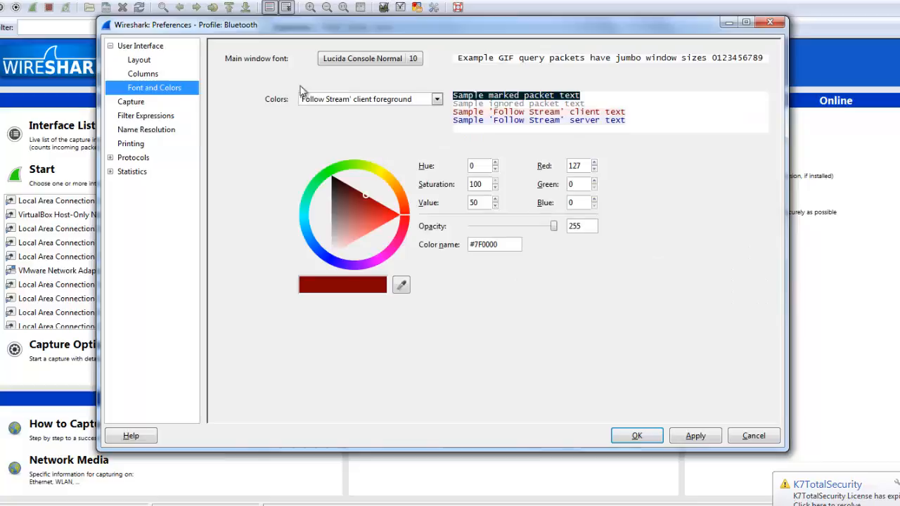
pyautogui.moveTo(361, 215)
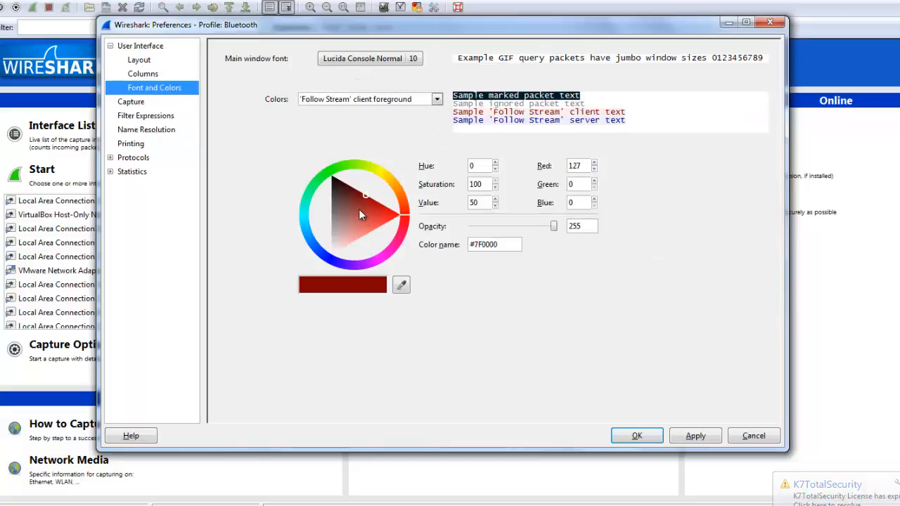
pyautogui.moveTo(360, 214)
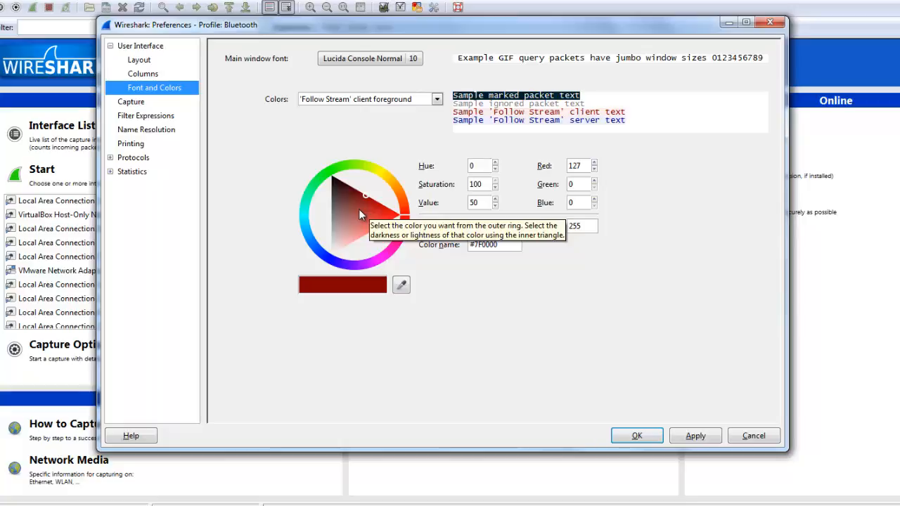
pyautogui.click(141, 73)
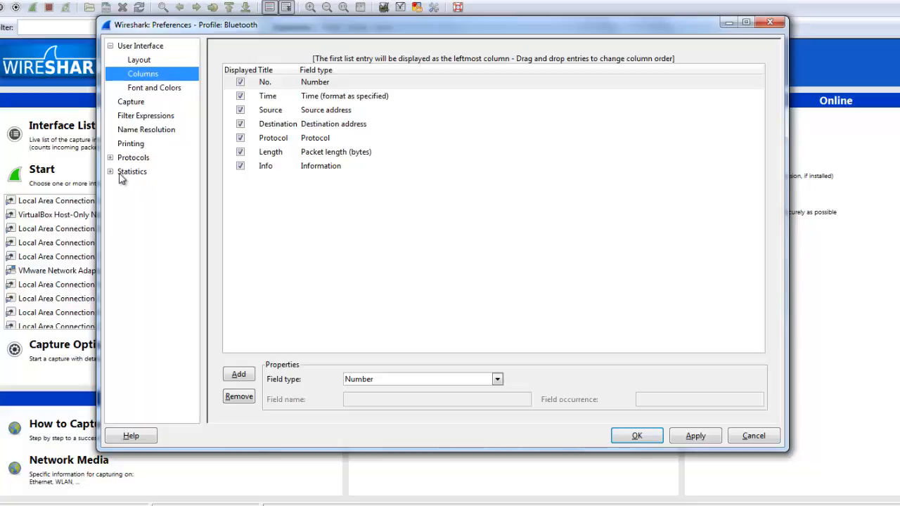
# - Expand Protocols, scroll down and select HTTP to view its reassembly options and TCP ports
pyautogui.click(110, 172)
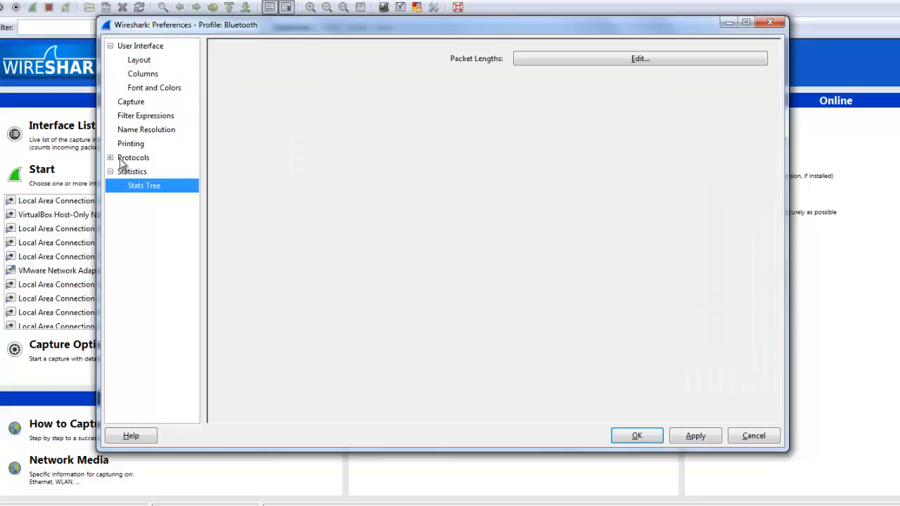
pyautogui.click(110, 158)
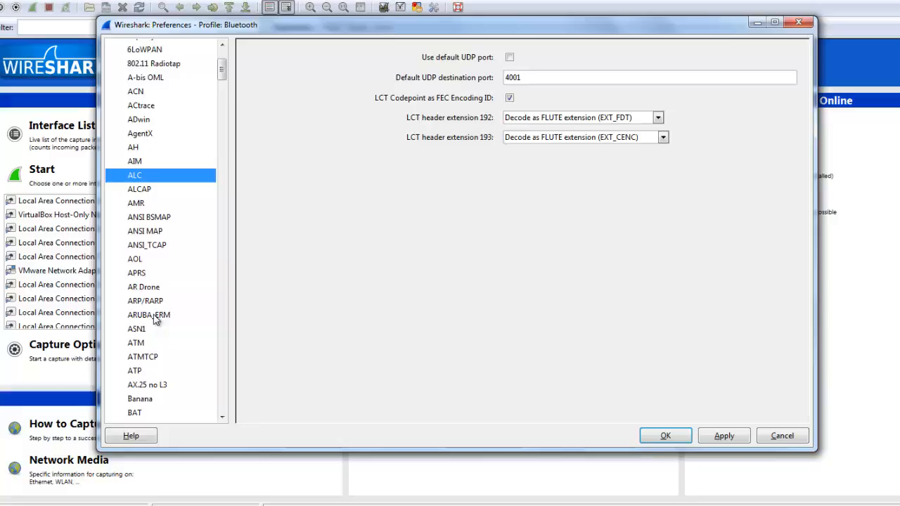
pyautogui.scroll(-3)
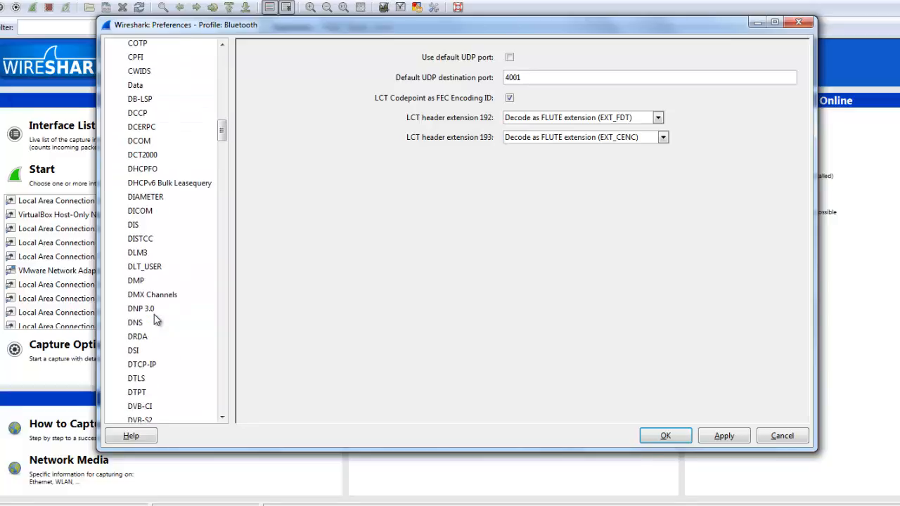
pyautogui.scroll(-3)
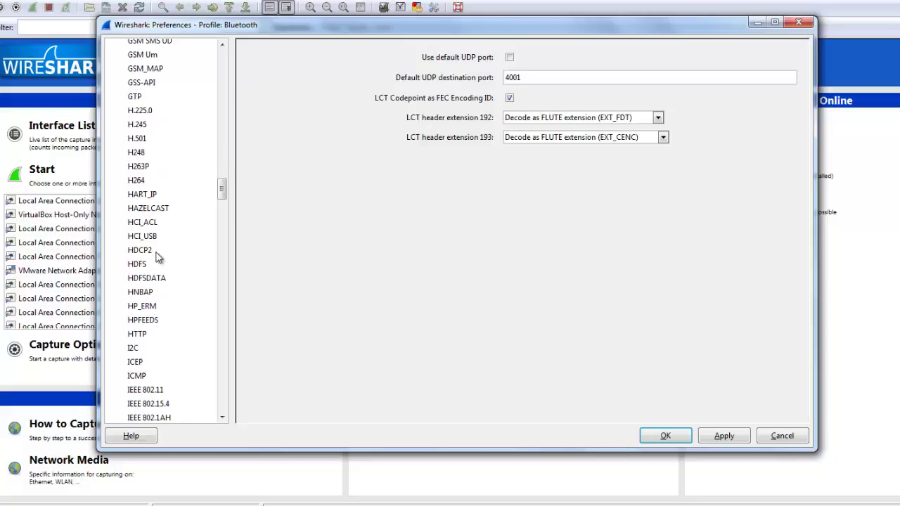
pyautogui.moveTo(153, 278)
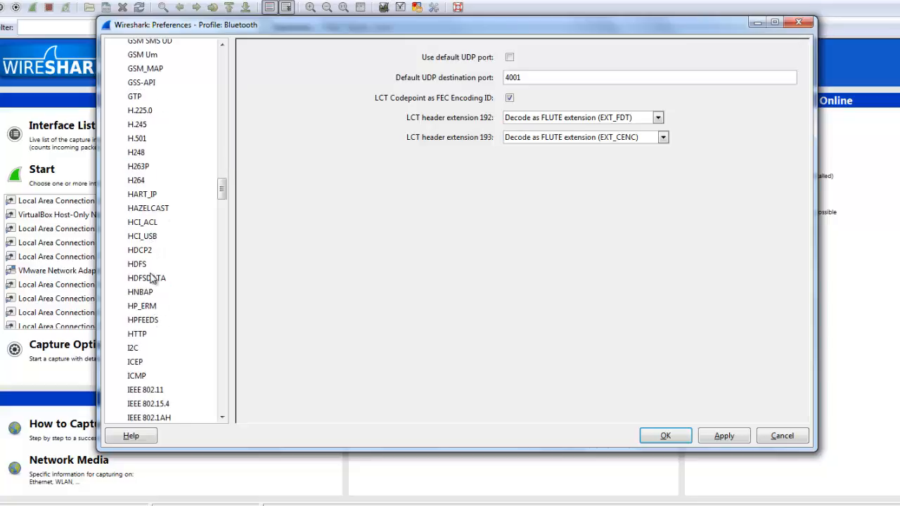
pyautogui.click(137, 334)
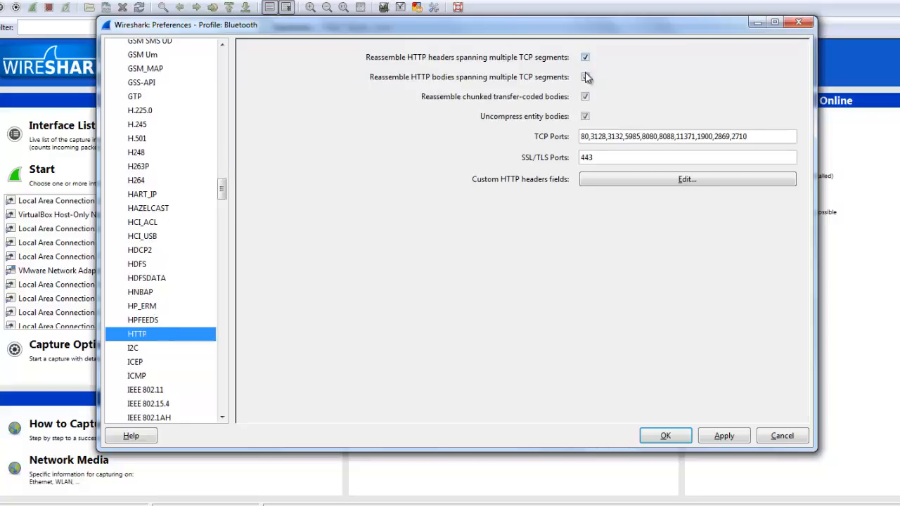
pyautogui.click(590, 77)
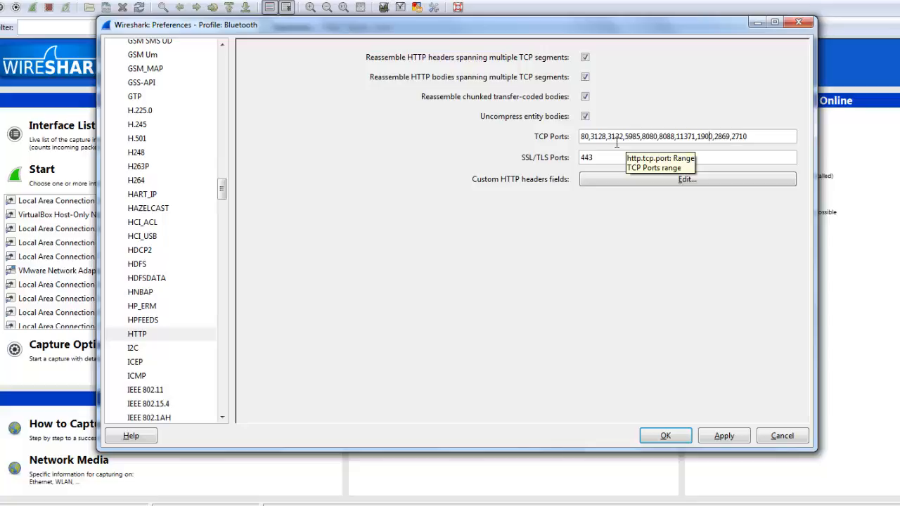
pyautogui.moveTo(208, 199)
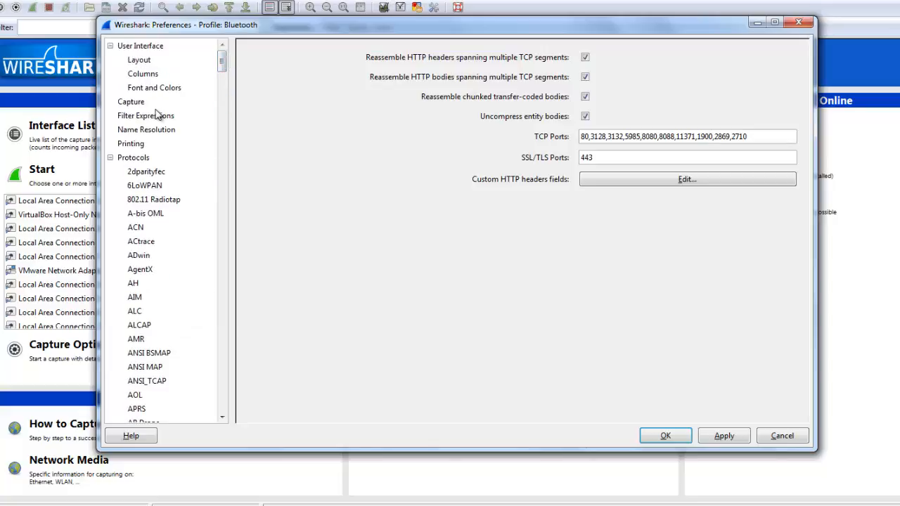
# - Revisit the Printing and Capture pages, then return to User Interface > Columns
pyautogui.click(130, 143)
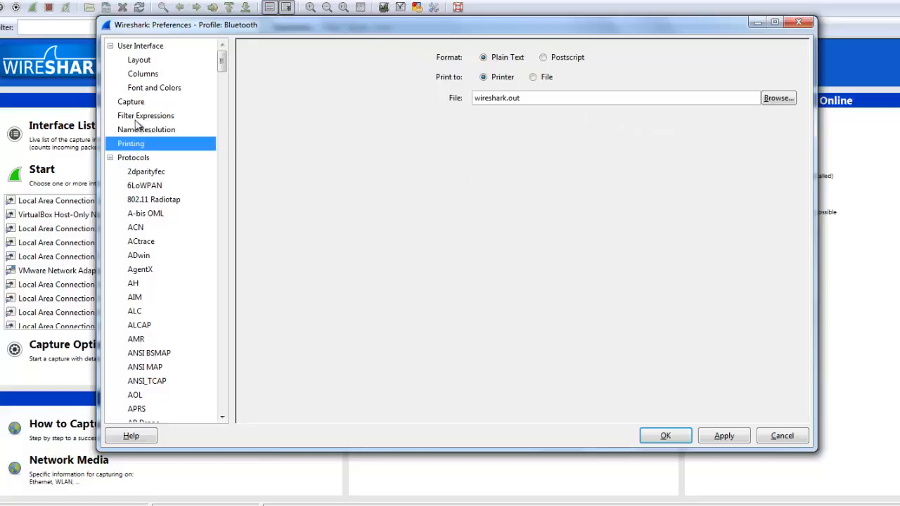
pyautogui.click(131, 101)
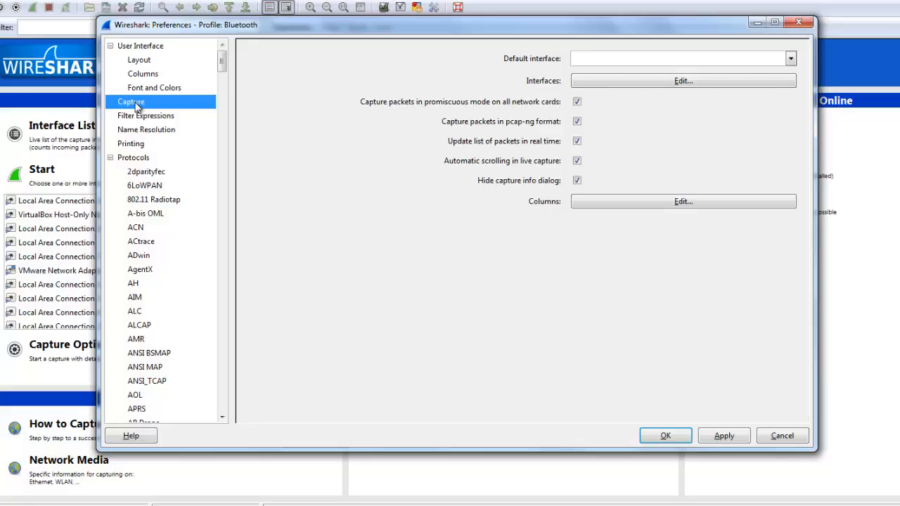
pyautogui.moveTo(151, 103)
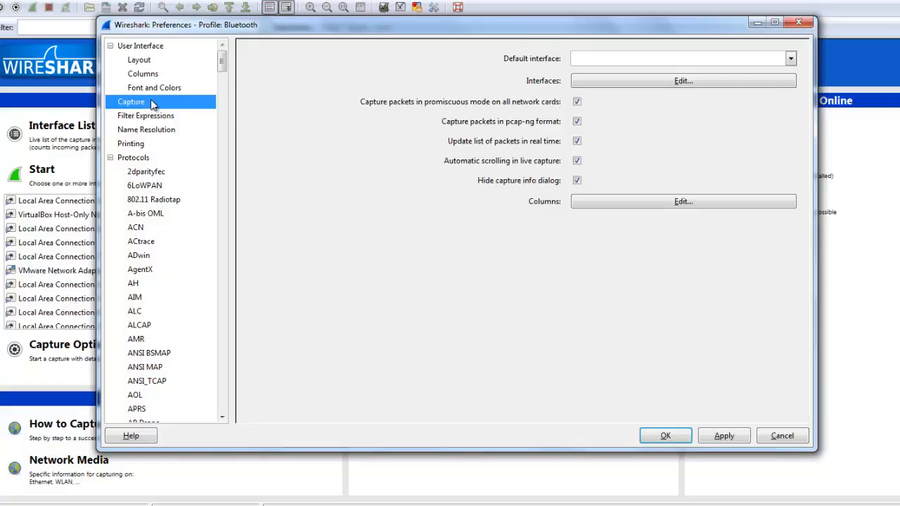
pyautogui.click(143, 73)
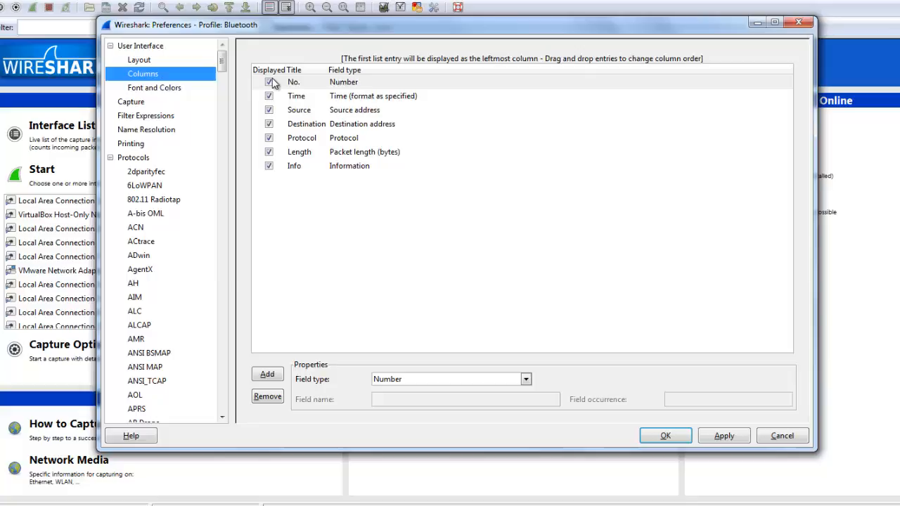
pyautogui.moveTo(345, 106)
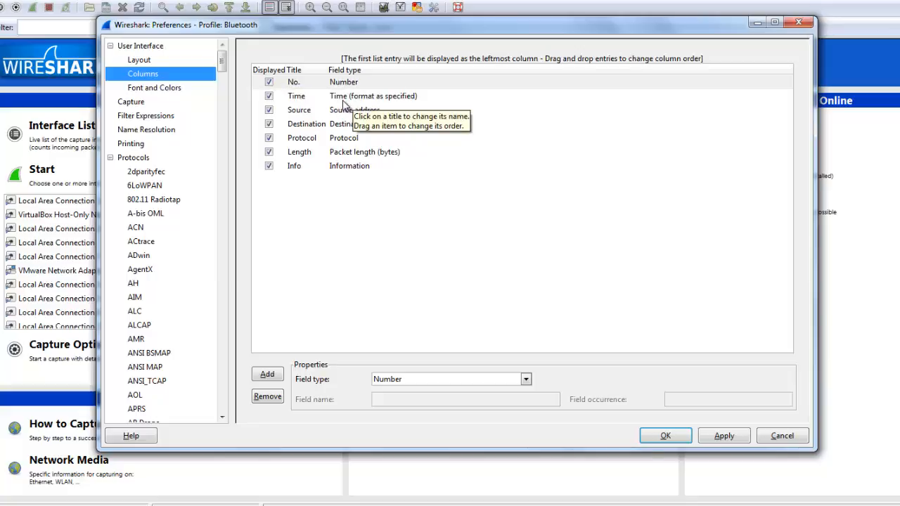
pyautogui.moveTo(267, 374)
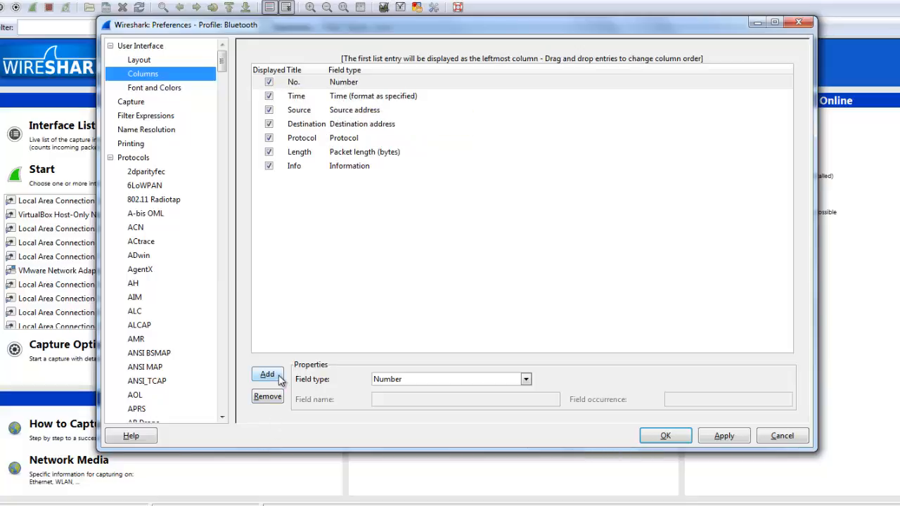
# - Add a new column and open its Field type dropdown of options
pyautogui.click(267, 374)
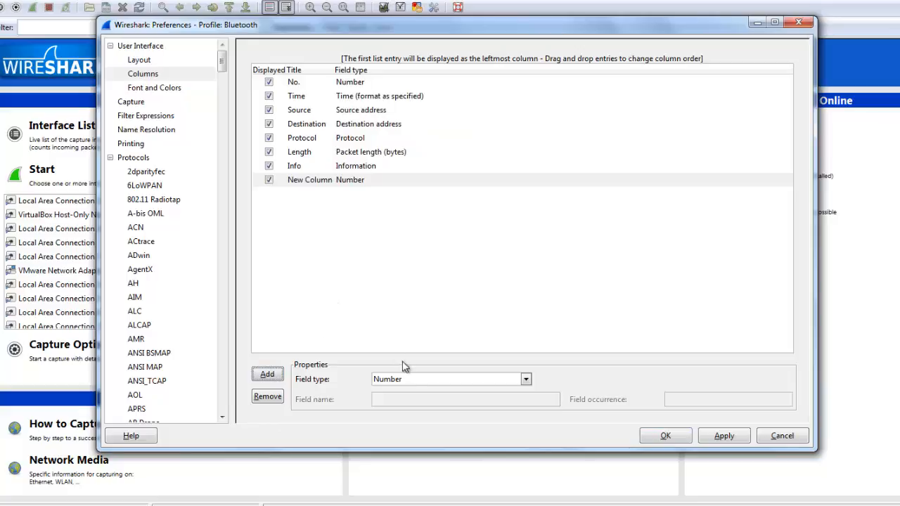
pyautogui.click(526, 379)
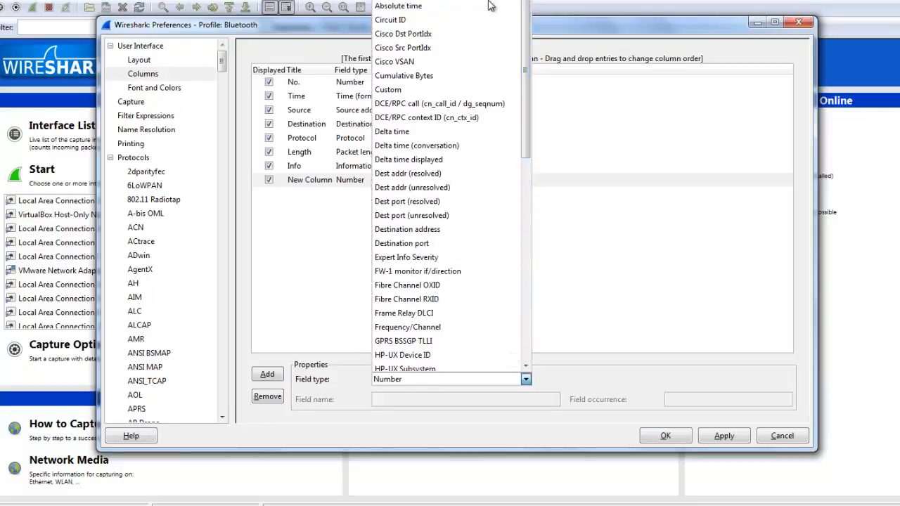
pyautogui.moveTo(485, 285)
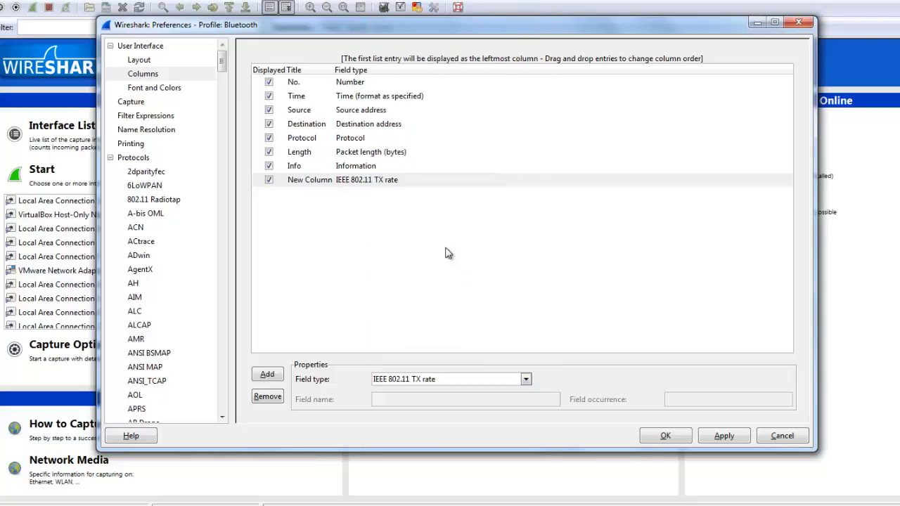
pyautogui.moveTo(433, 180)
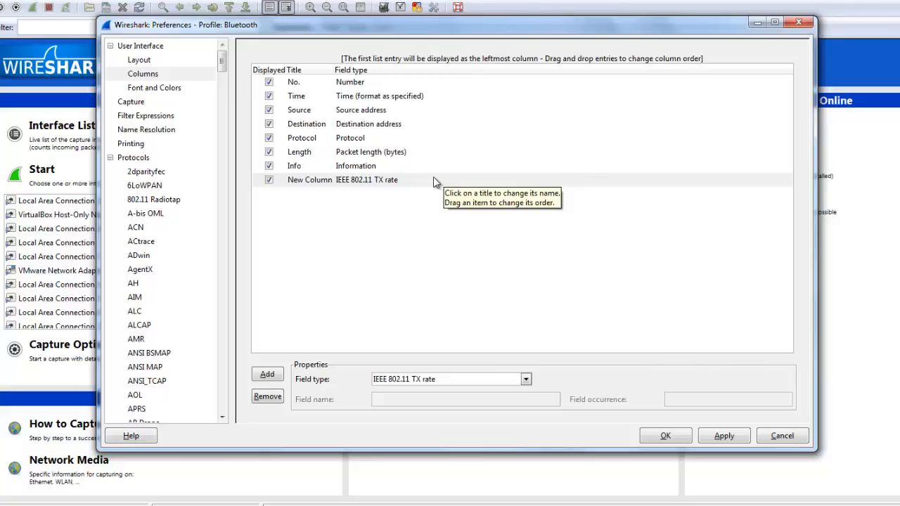
pyautogui.moveTo(109, 164)
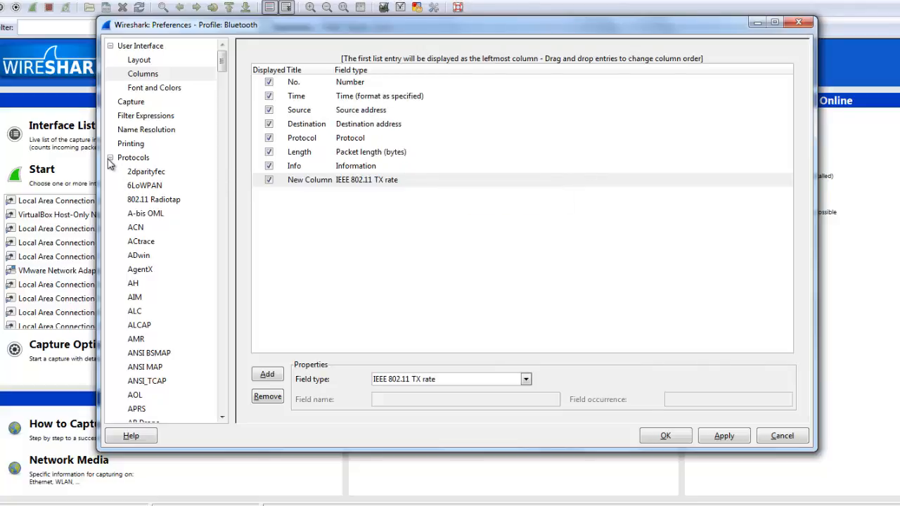